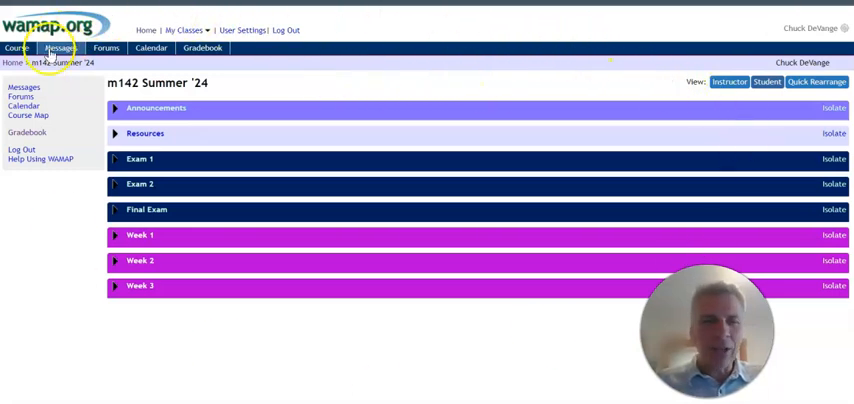
mouse_move(74, 92)
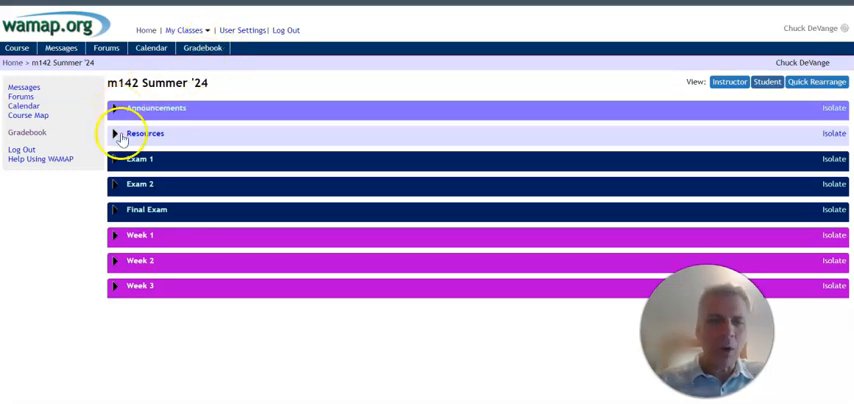
- Toggle Announcements open and closed, expand Resources, and scroll to Week 1's Day 1 tasks
left_click(115, 108)
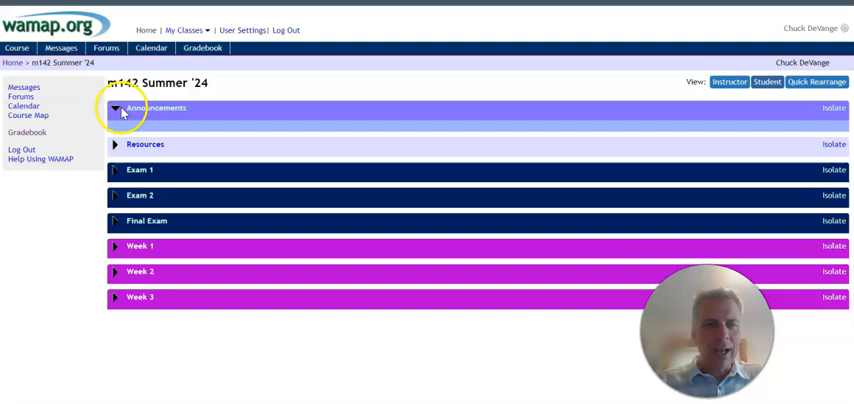
left_click(115, 108)
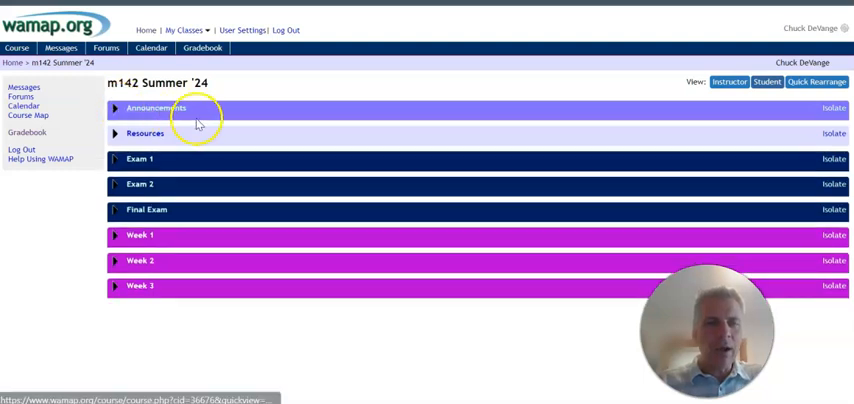
mouse_move(152, 139)
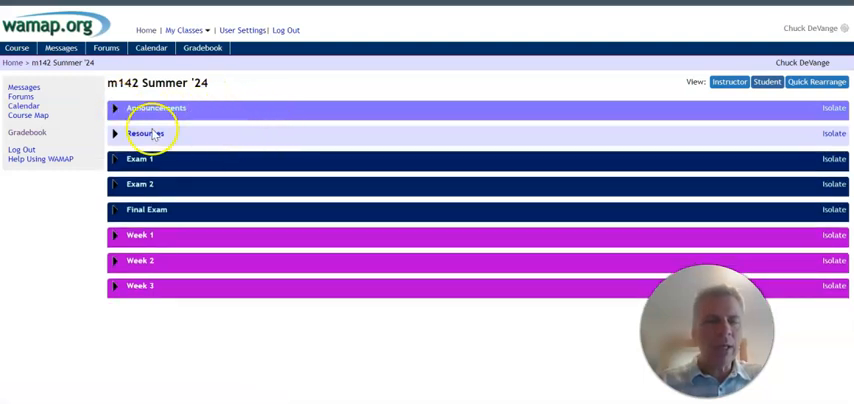
left_click(111, 133)
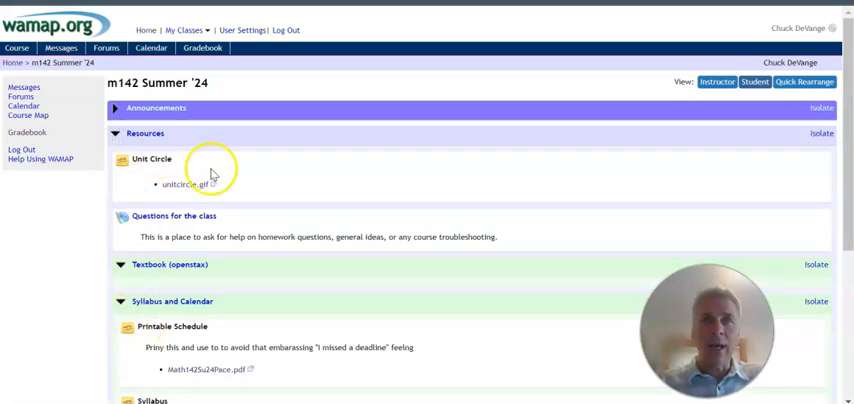
scroll("down", 3)
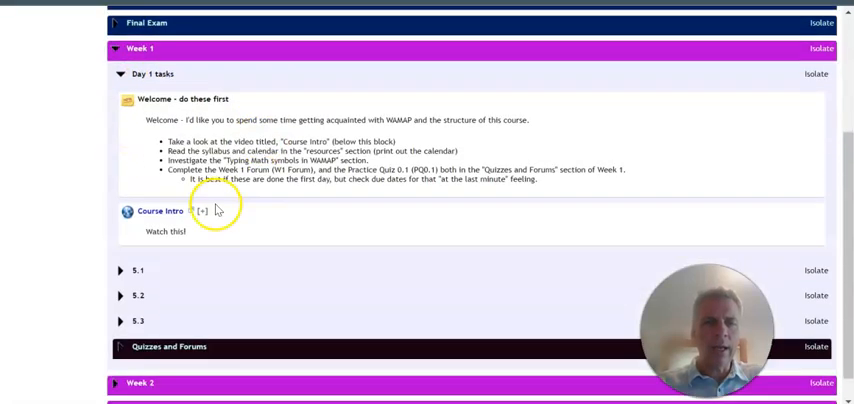
mouse_move(232, 138)
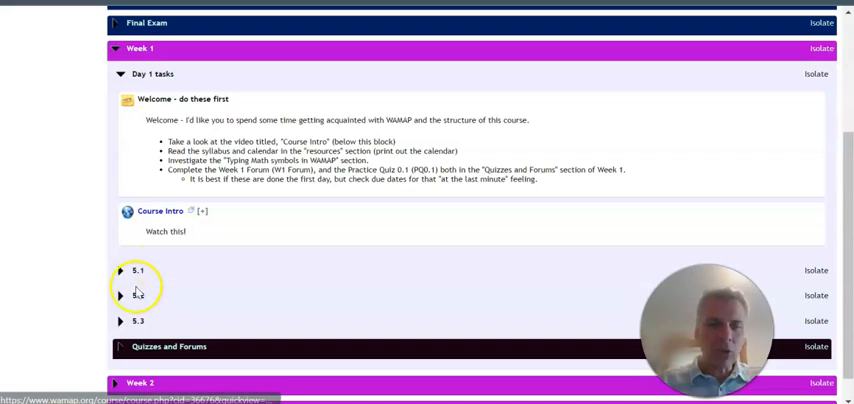
- Expand Week 1's 5.1 subsection and scroll through its Quizzes and Forums items
left_click(117, 275)
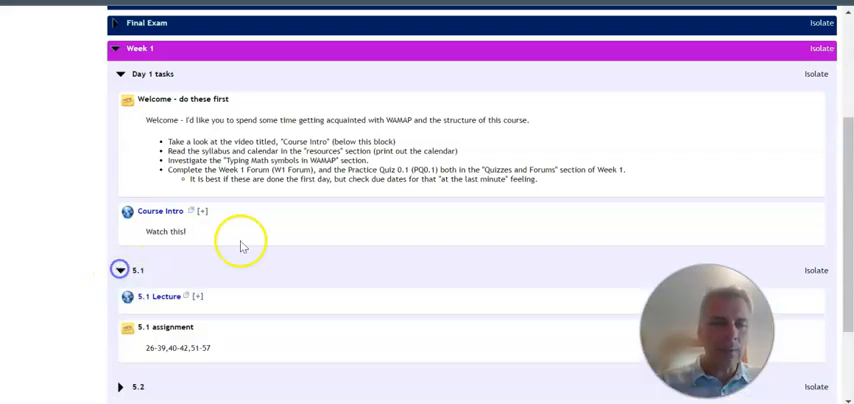
scroll("down", 3)
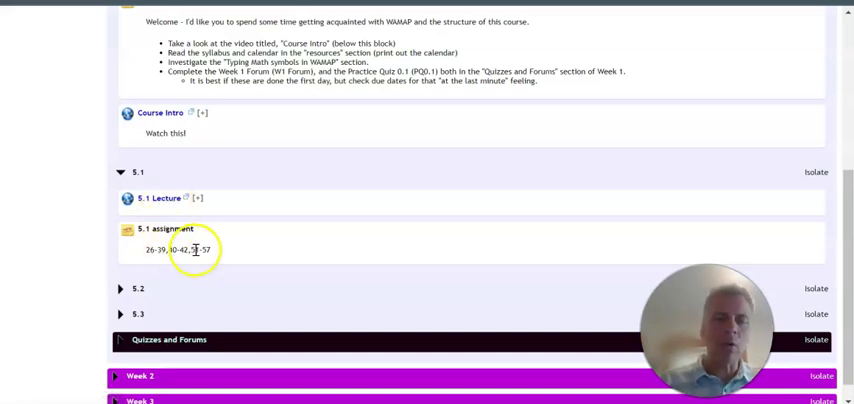
mouse_move(147, 199)
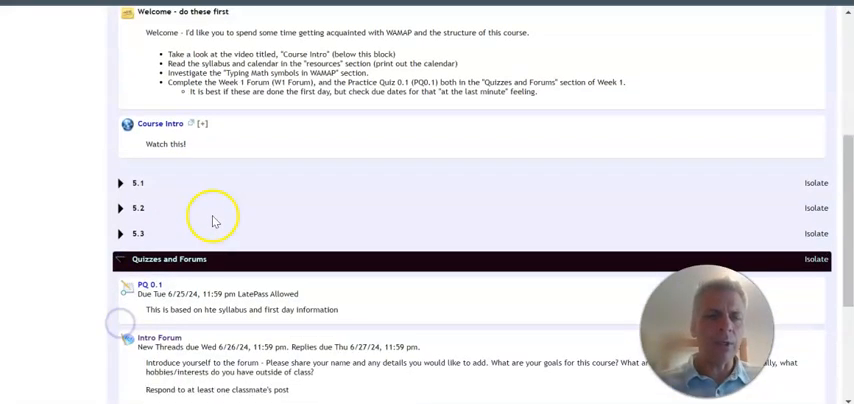
scroll("down", 3)
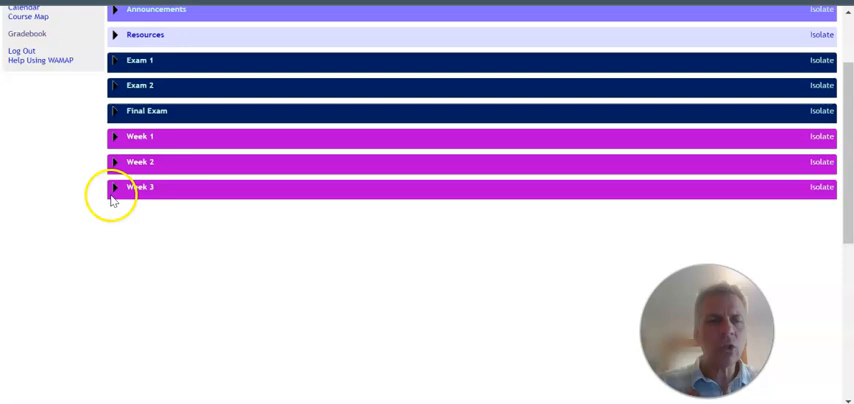
mouse_move(143, 190)
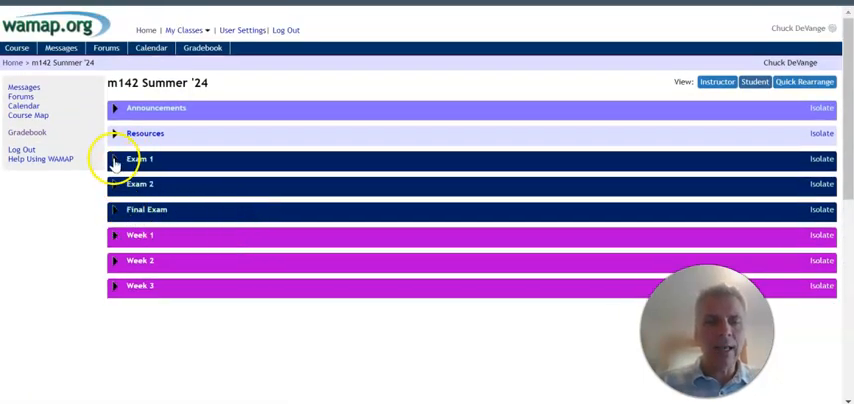
- Expand Exam 1 to check its availability, collapse it, then open Messages
left_click(116, 161)
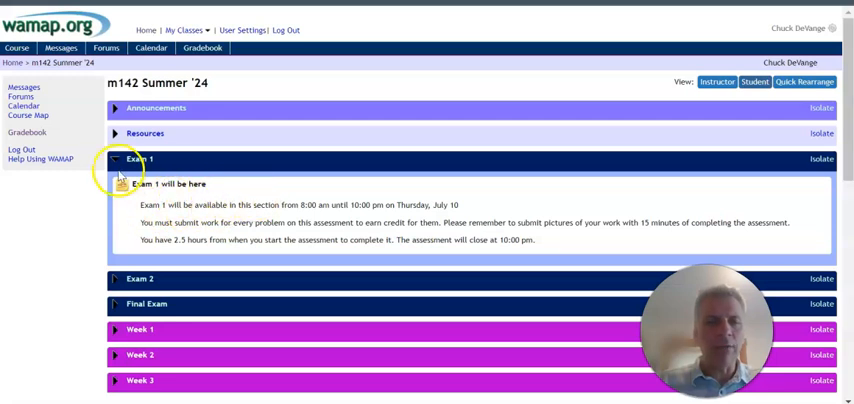
mouse_move(183, 254)
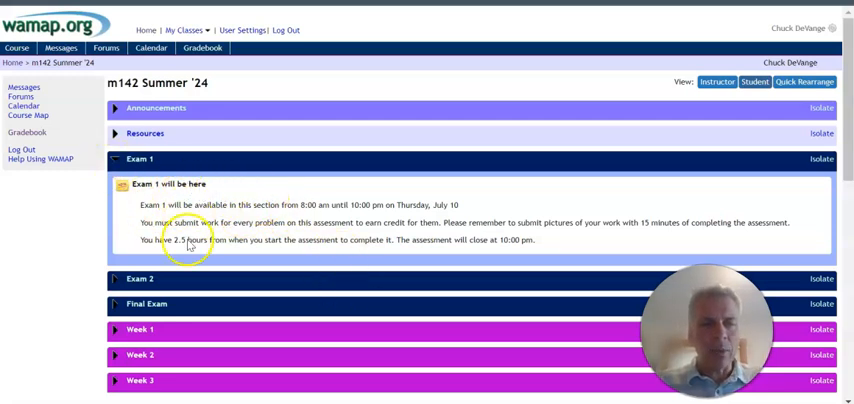
mouse_move(378, 212)
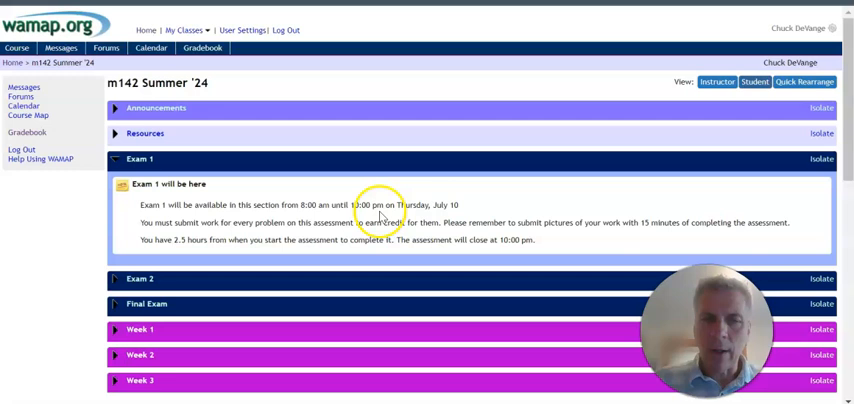
mouse_move(480, 205)
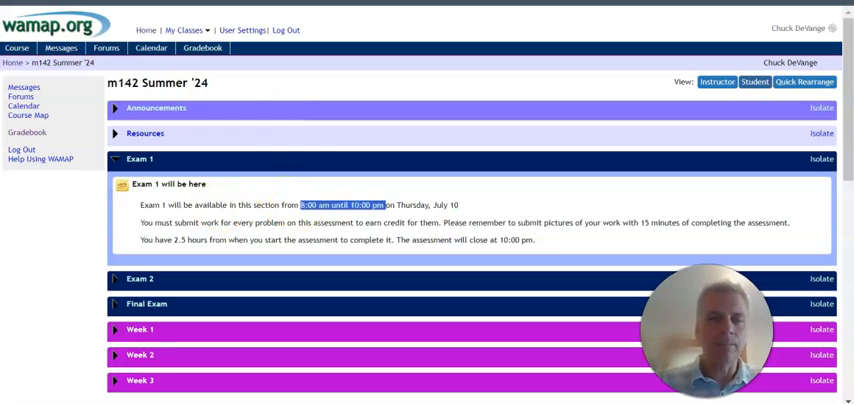
mouse_move(330, 203)
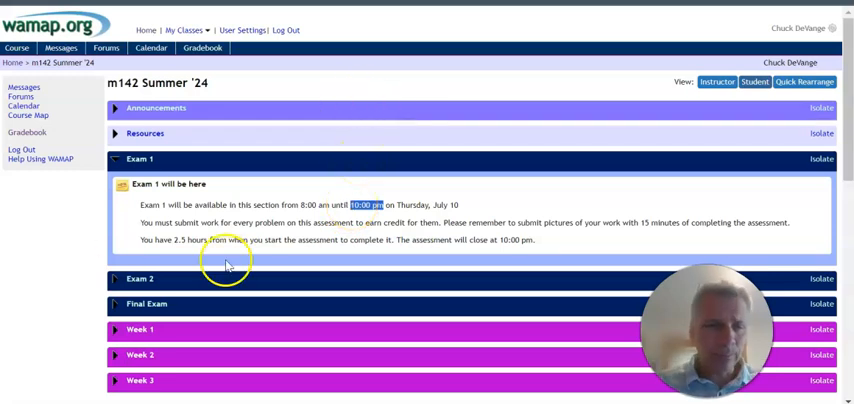
left_click(135, 158)
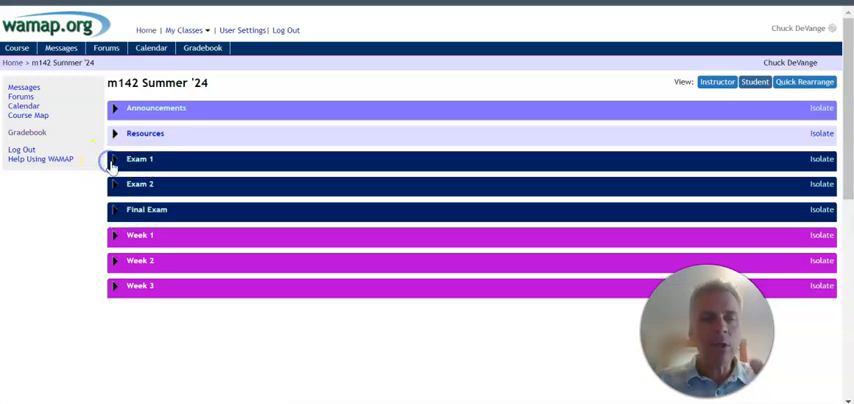
left_click(112, 162)
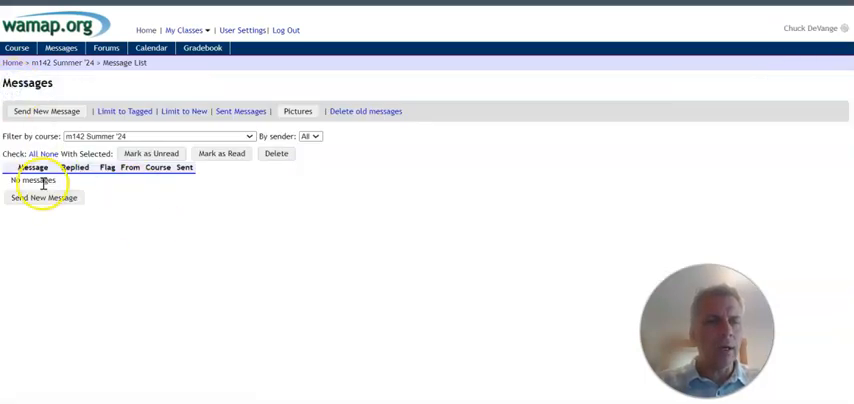
- Start a new message with body text and insert the math expression (x+√y)³
left_click(47, 197)
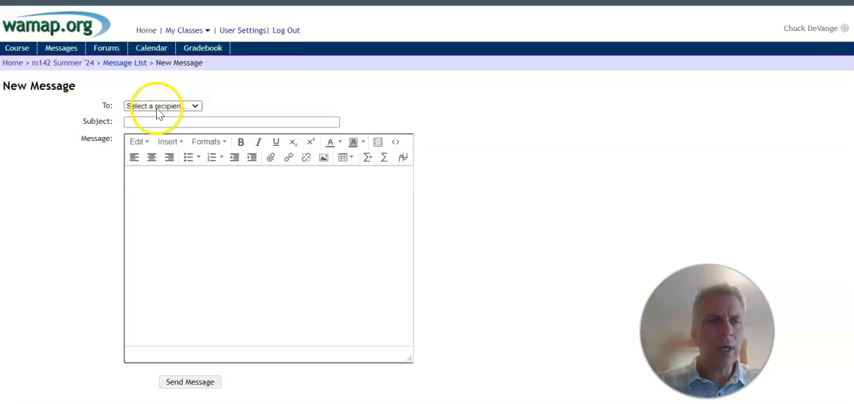
left_click(165, 104)
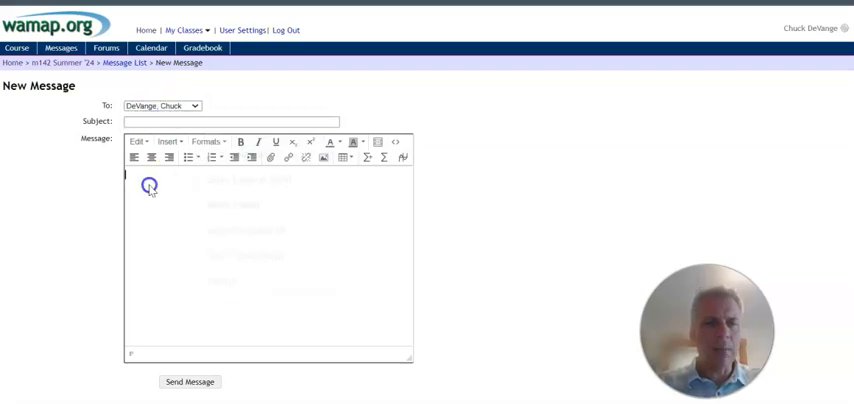
type("dradfbsfhsfgh")
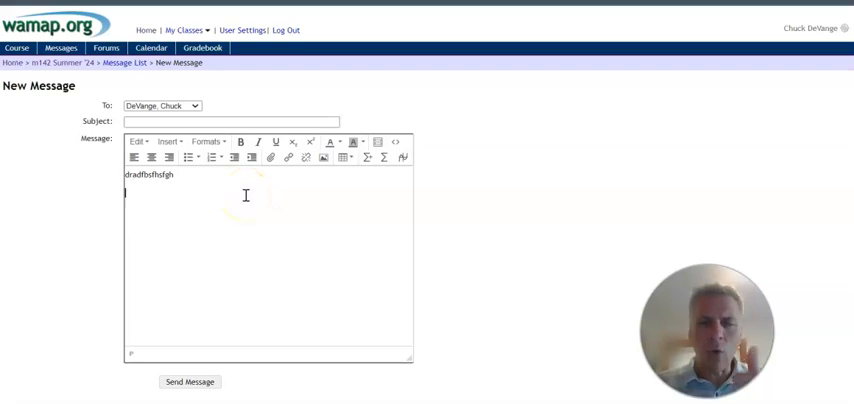
mouse_move(379, 159)
type("`(x+")
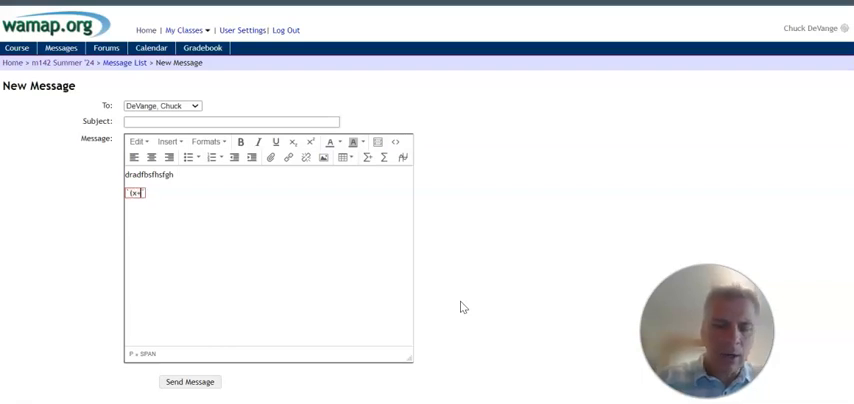
type("sqrt")
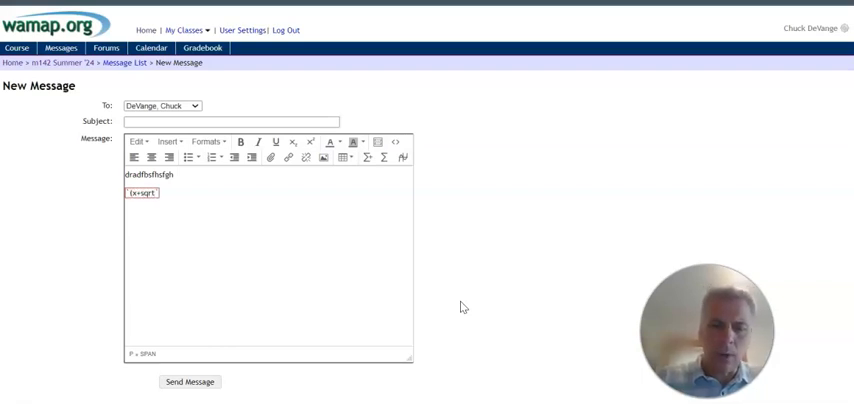
type("(y")
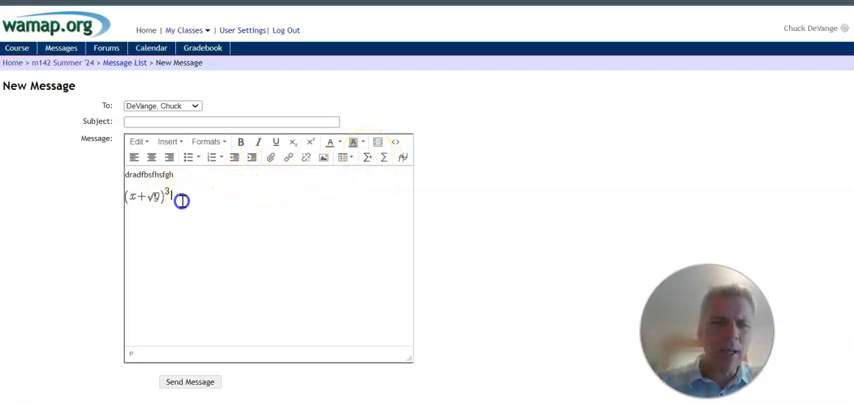
mouse_move(62, 68)
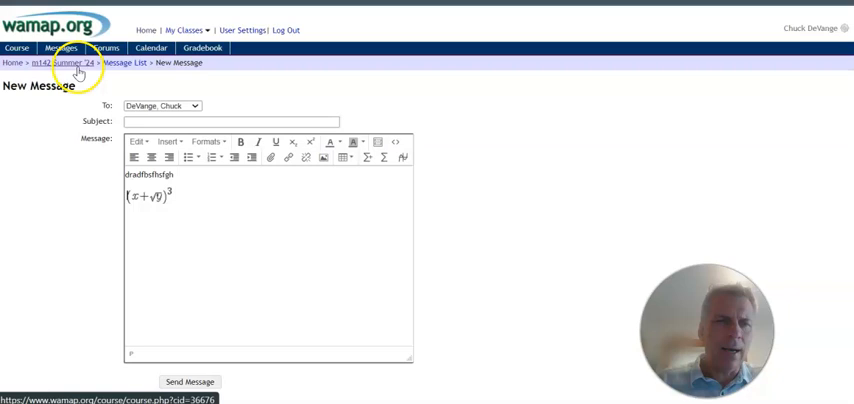
- Return to the m142 Summer '24 course page and collapse the Textbook (openstax) section
left_click(60, 62)
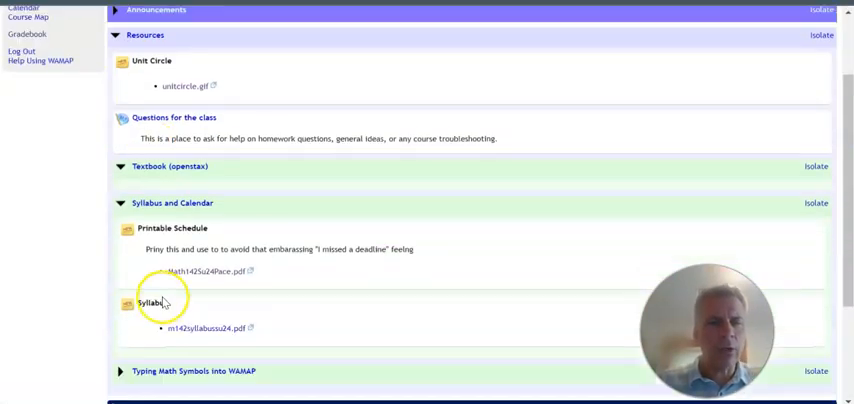
scroll("down", 3)
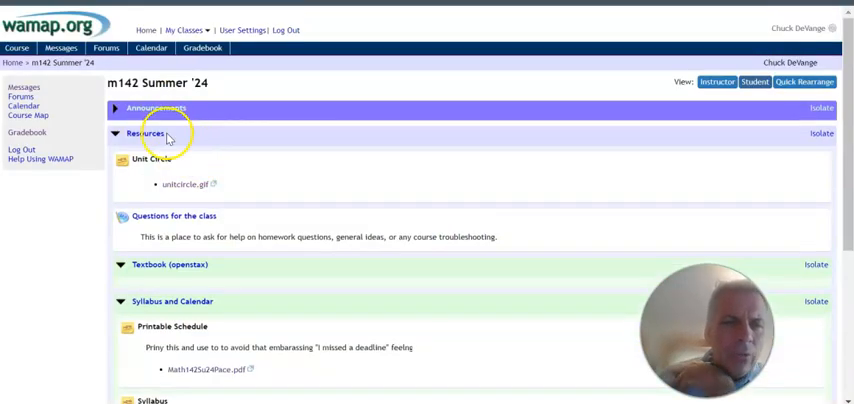
scroll("down", 3)
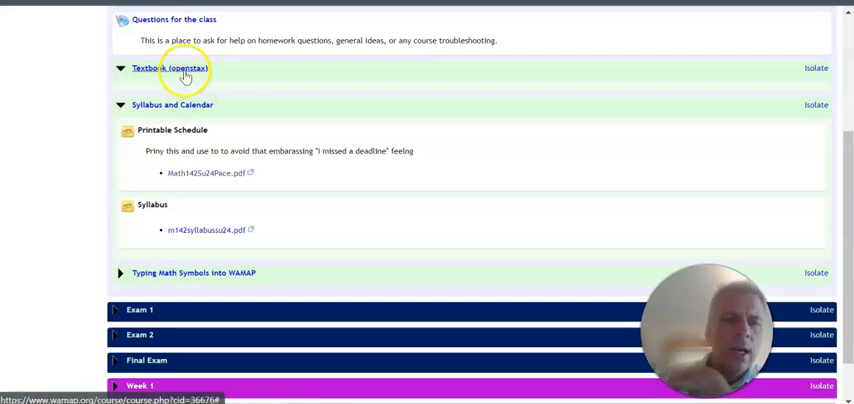
left_click(113, 69)
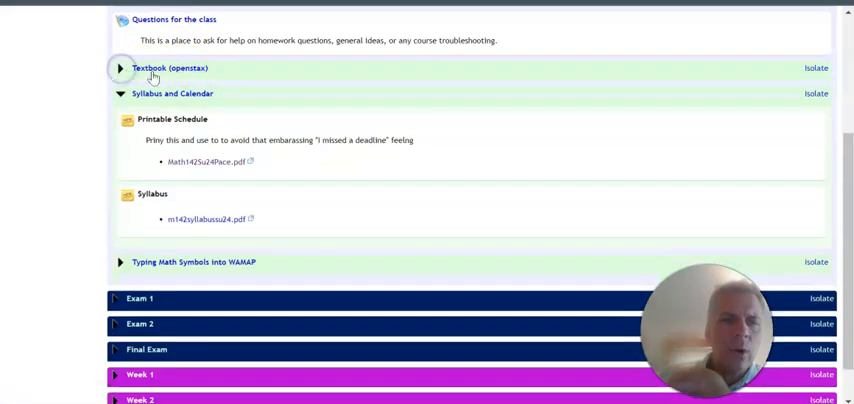
mouse_move(210, 145)
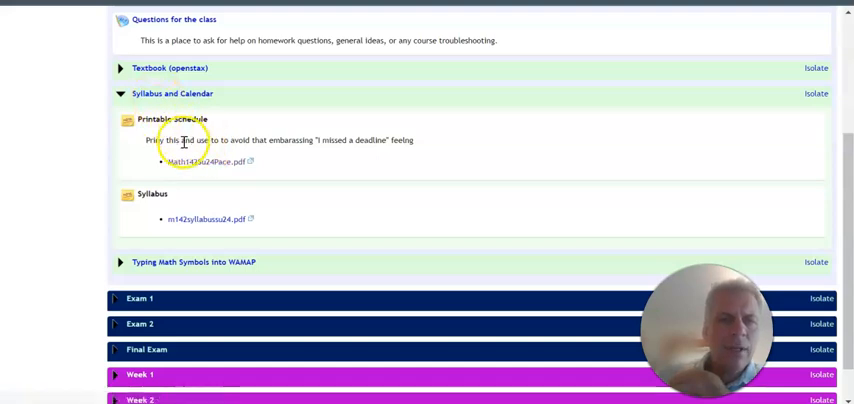
mouse_move(203, 163)
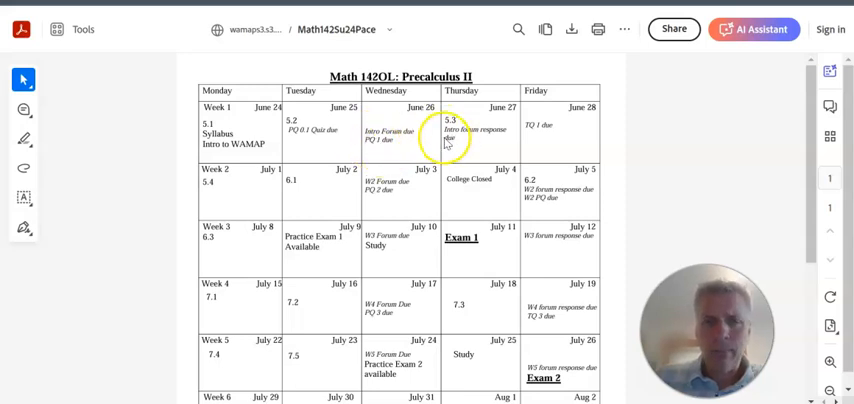
- Read the Math142Su24Pace weekly schedule, selecting entries such as Practice Exam 1
left_click(405, 131)
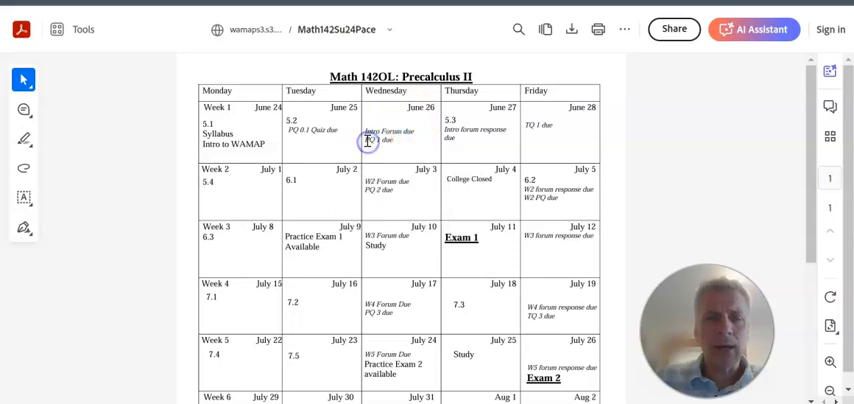
double_click(370, 140)
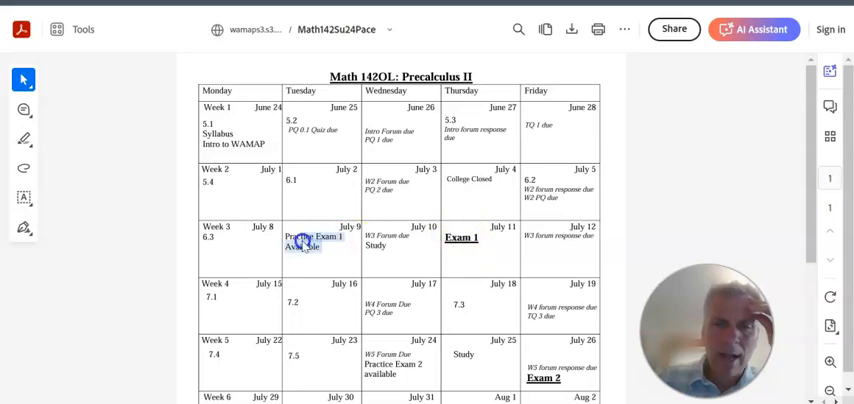
scroll("down", 3)
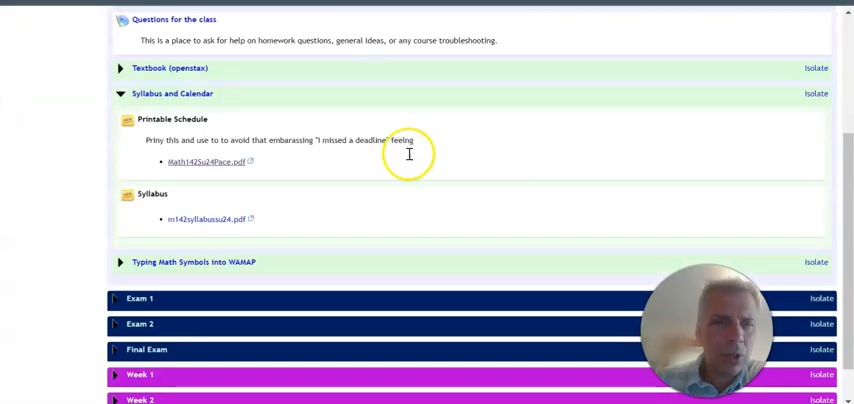
mouse_move(486, 208)
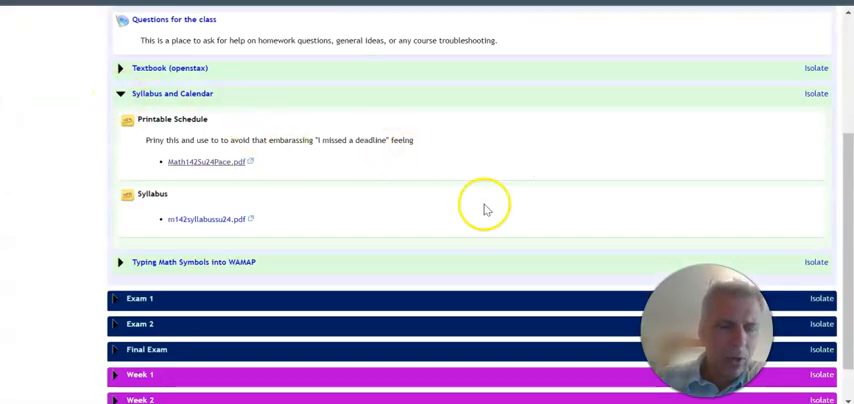
mouse_move(144, 194)
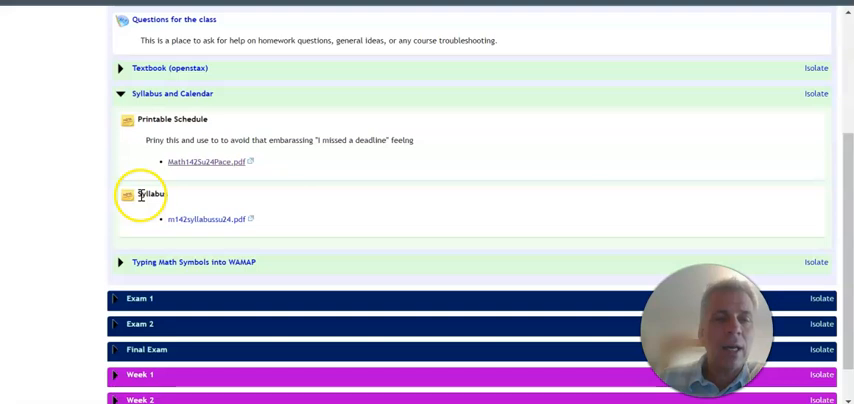
mouse_move(210, 223)
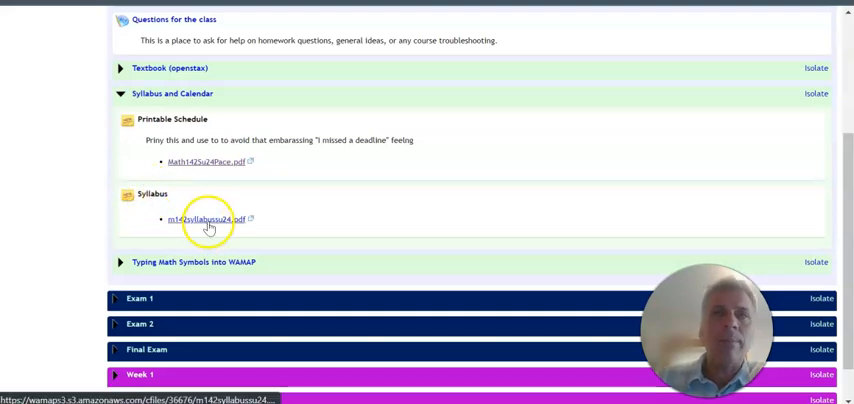
- Open m142syllabussu24.pdf from the Syllabus entry
left_click(205, 218)
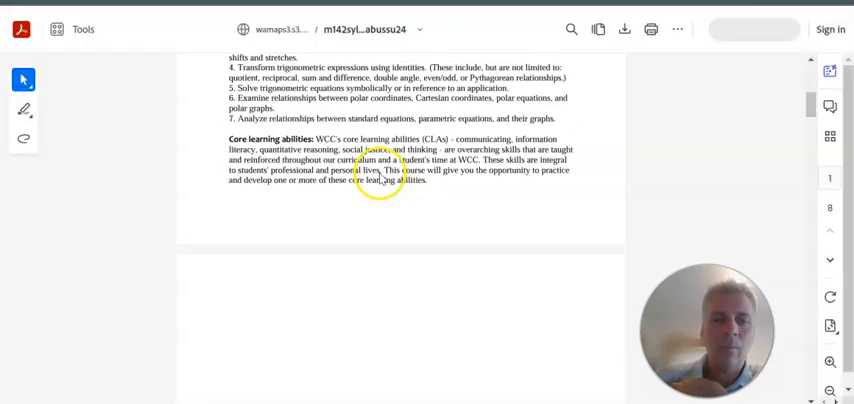
- Scroll the syllabus from Course format and Grading Scale to page 3's quiz rules
scroll("down", 3)
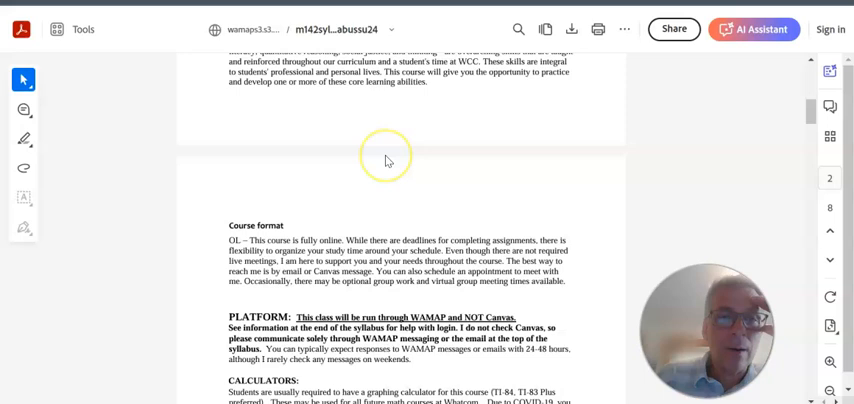
scroll("down", 3)
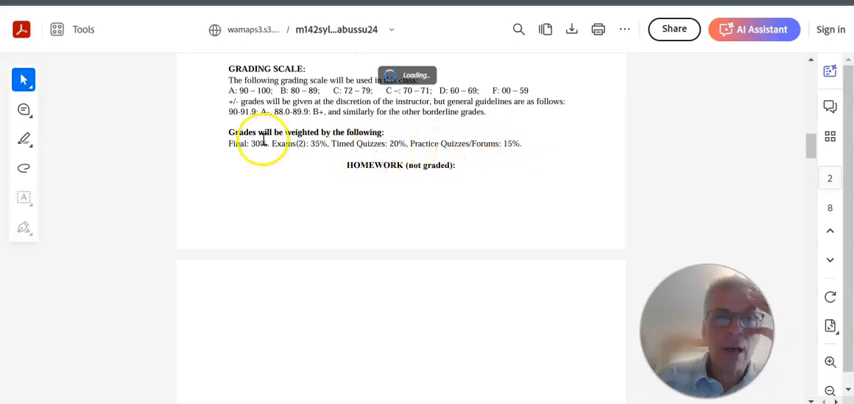
scroll("down", 3)
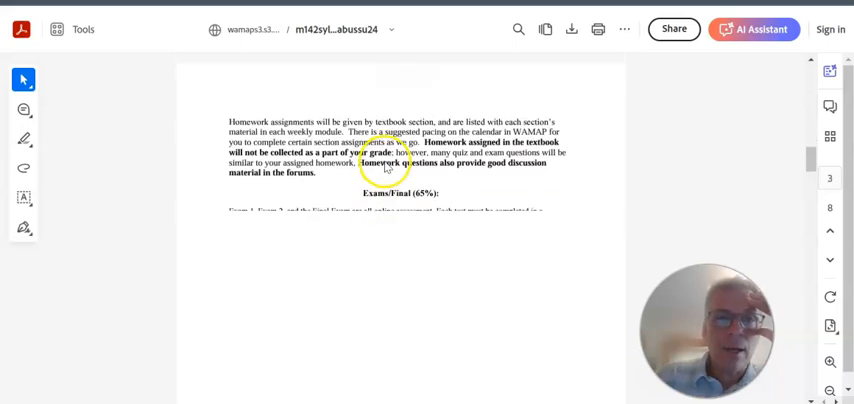
scroll("down", 3)
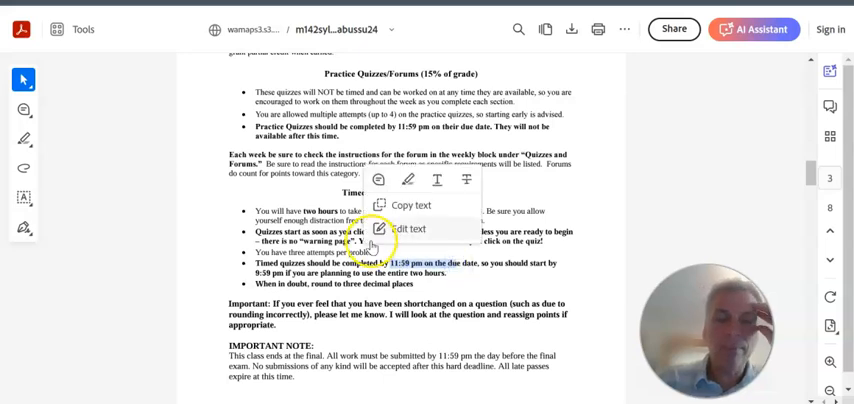
- Read the final deadline and six late passes notes, then reach Class Participation
scroll("down", 3)
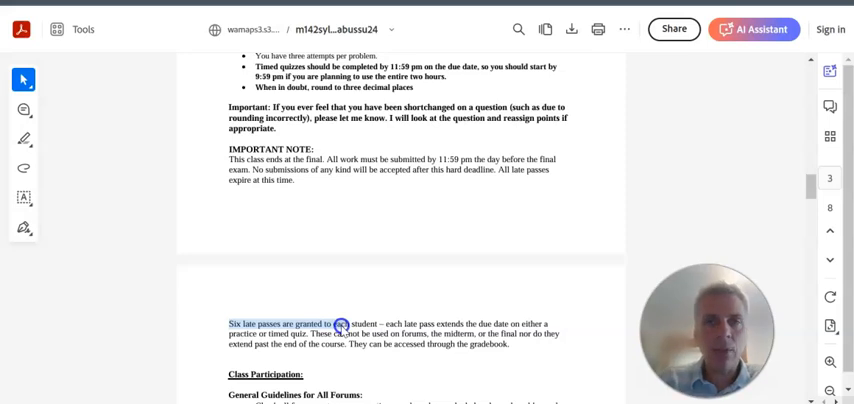
scroll("up", 3)
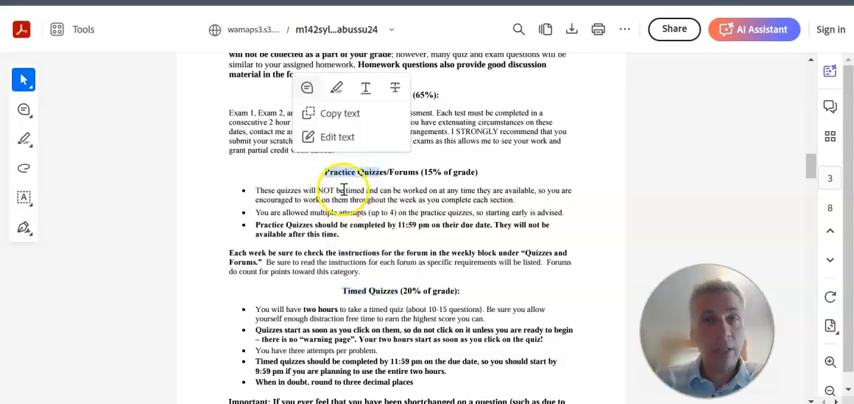
scroll("down", 3)
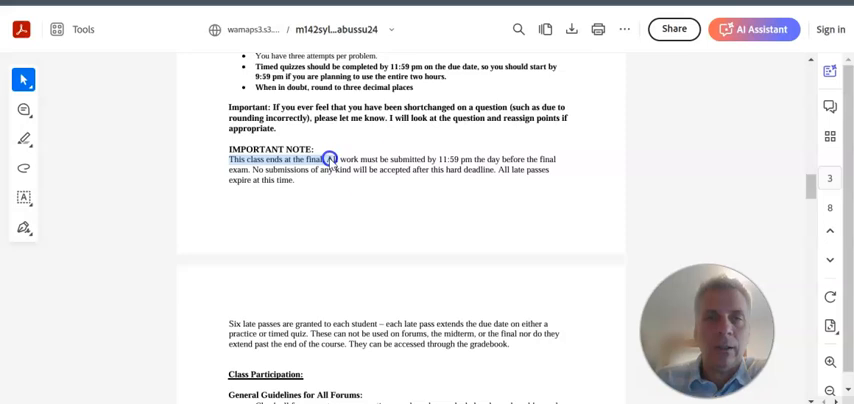
left_click(327, 159)
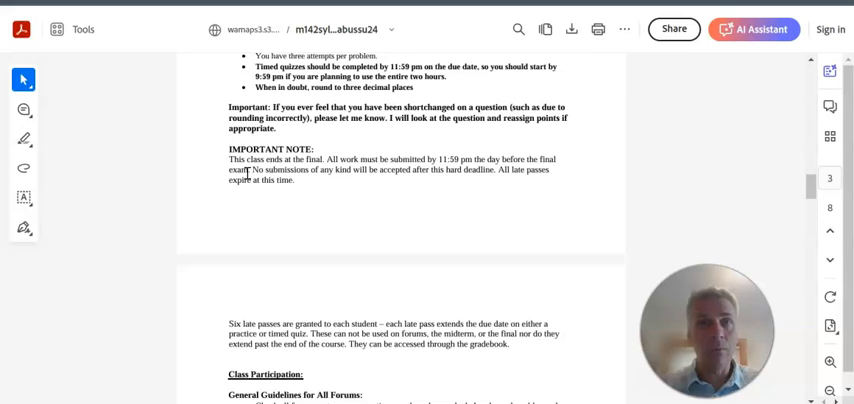
scroll("down", 3)
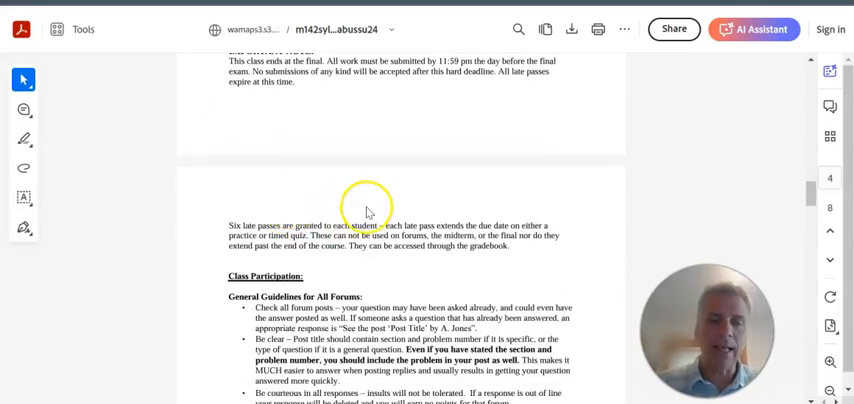